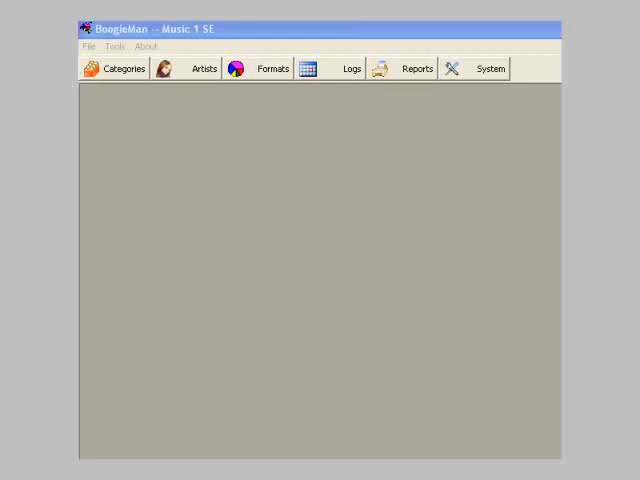
pyautogui.moveTo(463, 174)
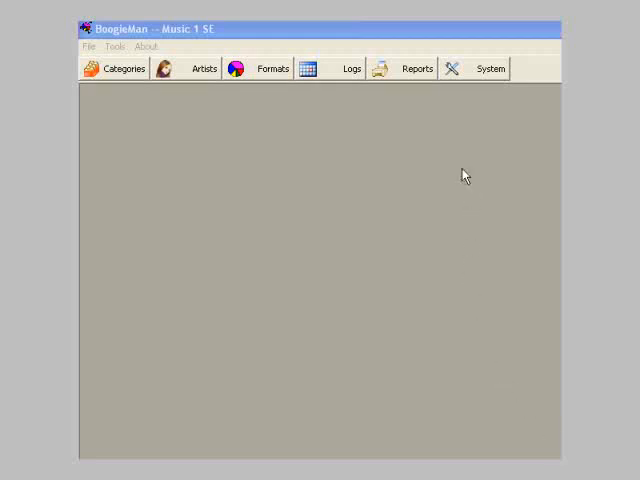
# Open System Parameters on the General page, where log and report directories read LOGS.
pyautogui.click(490, 68)
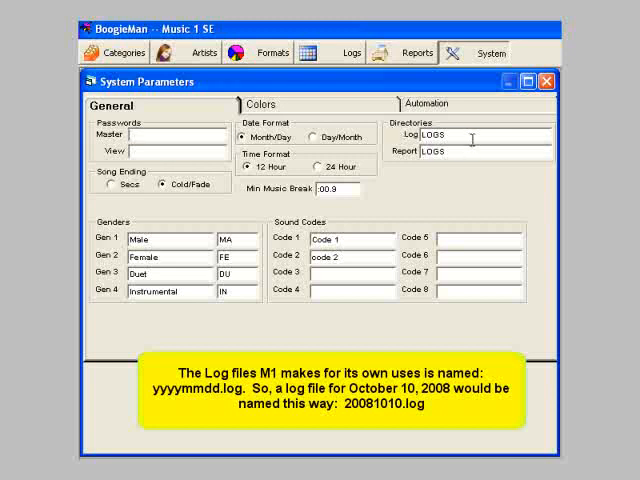
pyautogui.tripleClick(445, 134)
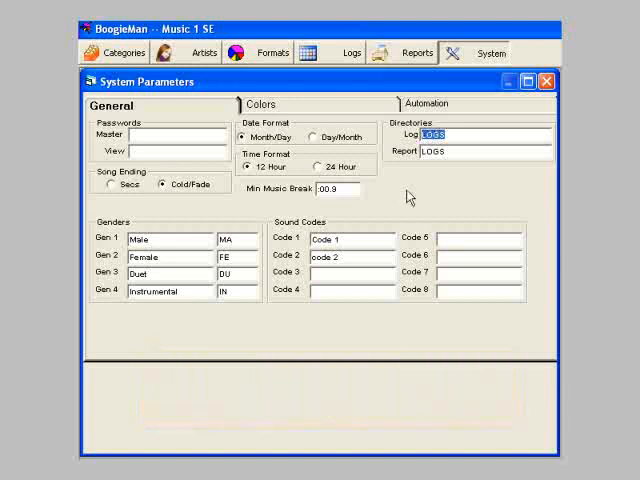
pyautogui.moveTo(477, 69)
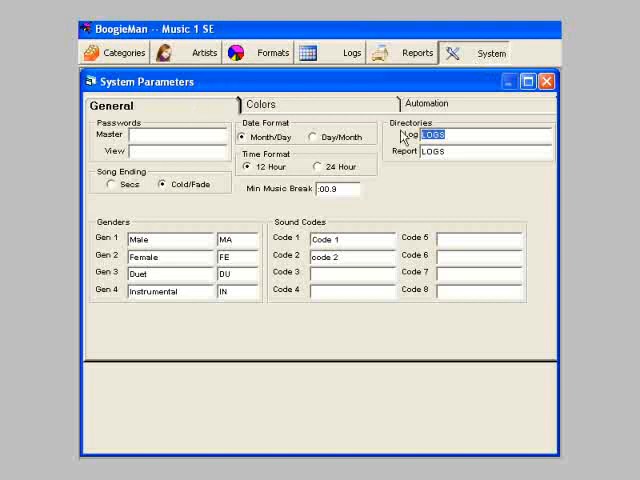
pyautogui.moveTo(451, 196)
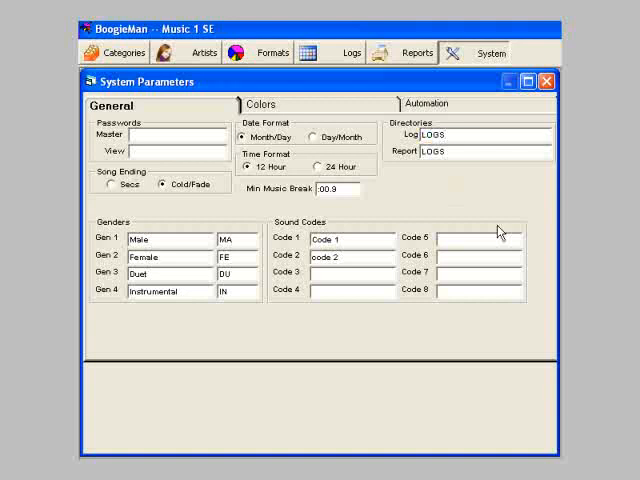
pyautogui.moveTo(499, 218)
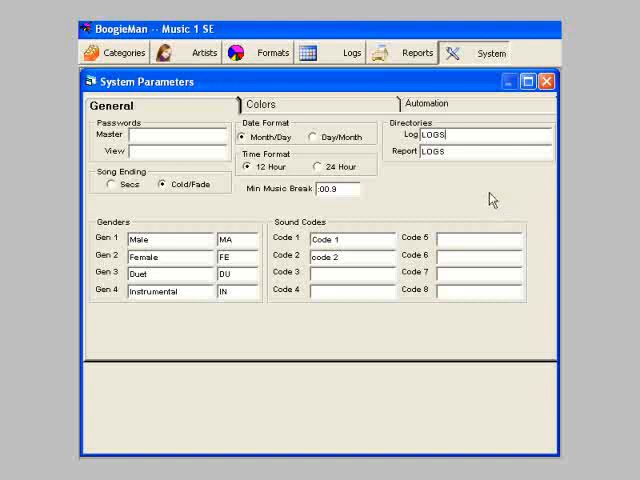
# Use yymmdd Automation dates, enter 'Playlist' as Log Folder, and select Music 1 SE's Logs folder.
pyautogui.click(428, 104)
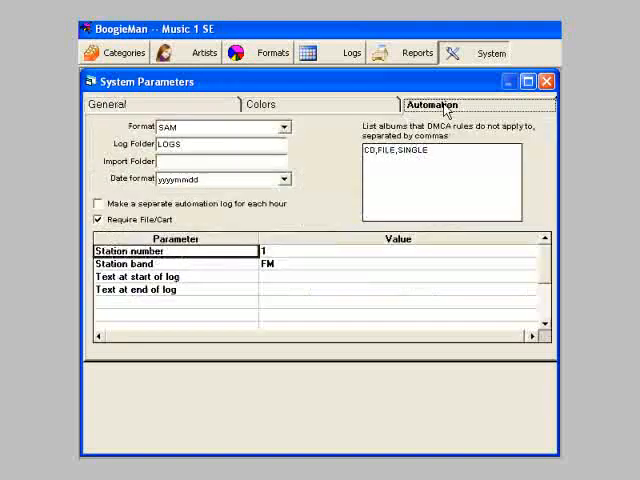
pyautogui.moveTo(315, 155)
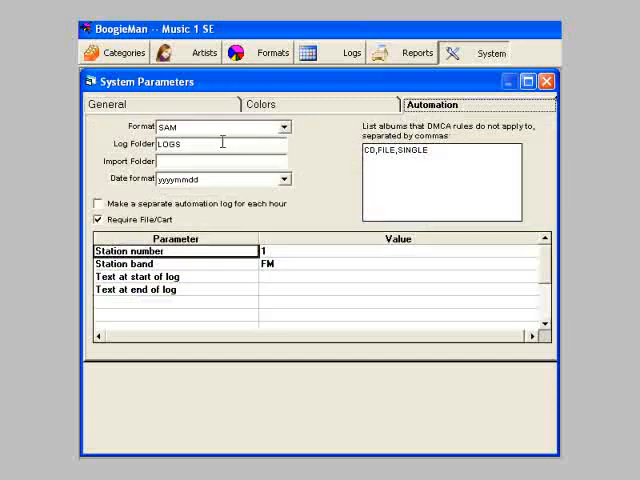
pyautogui.moveTo(205, 143)
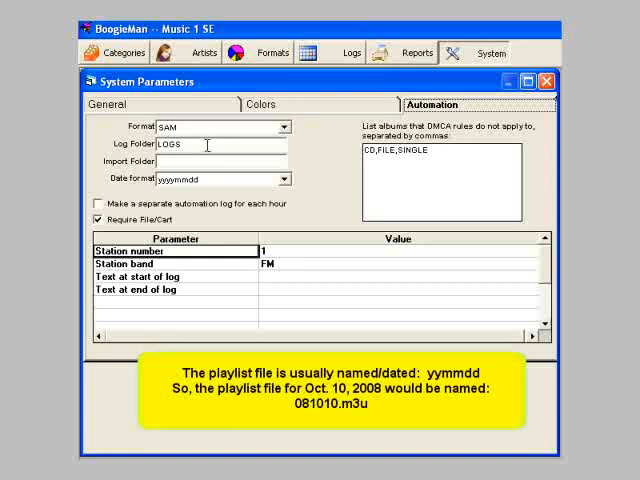
pyautogui.click(285, 179)
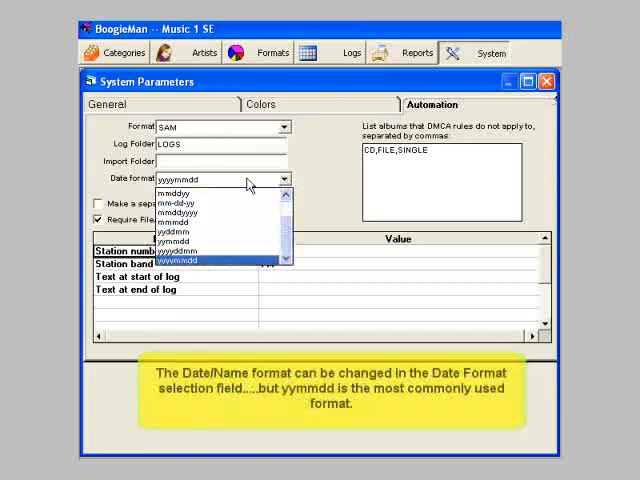
pyautogui.moveTo(225, 237)
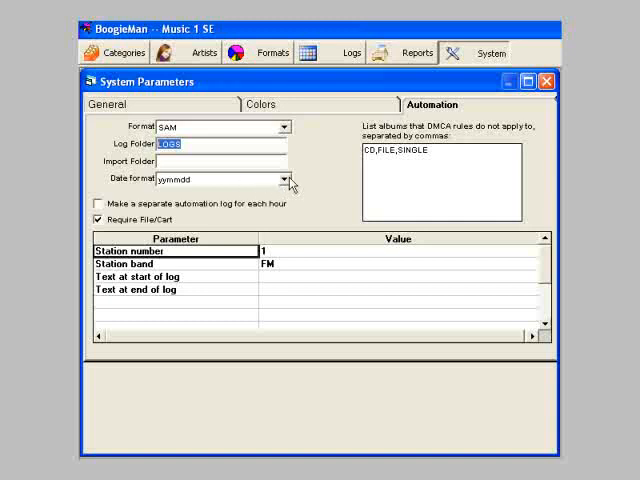
pyautogui.moveTo(315, 175)
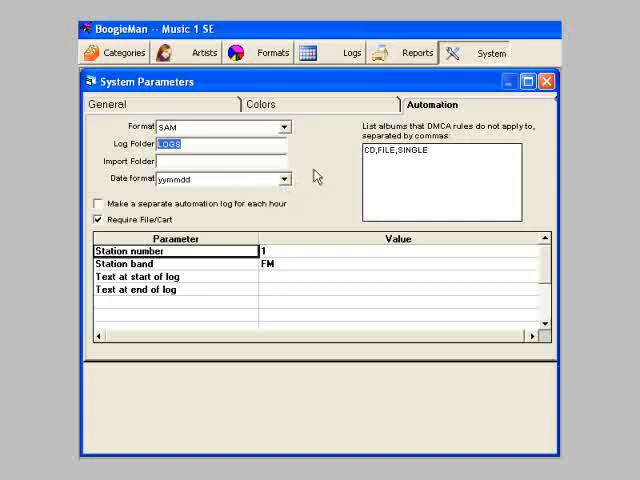
pyautogui.write('Playlist')
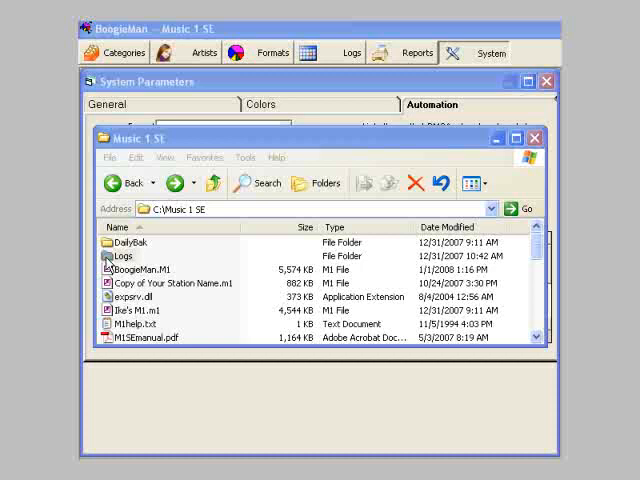
pyautogui.click(123, 256)
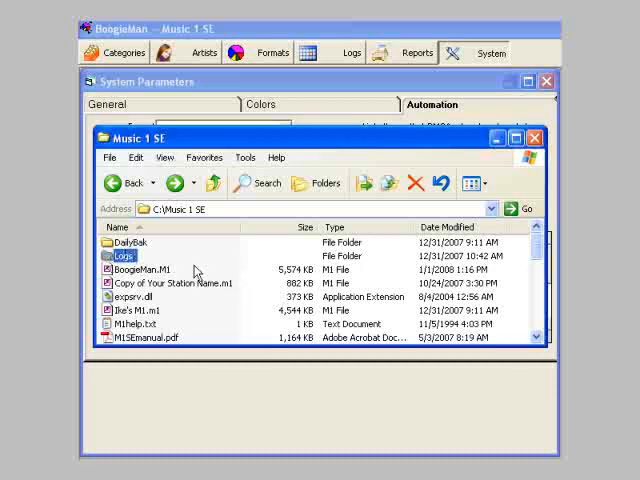
# Open the Logs folder to reveal 081010.m3u and 20081010.LOG.
pyautogui.doubleClick(122, 256)
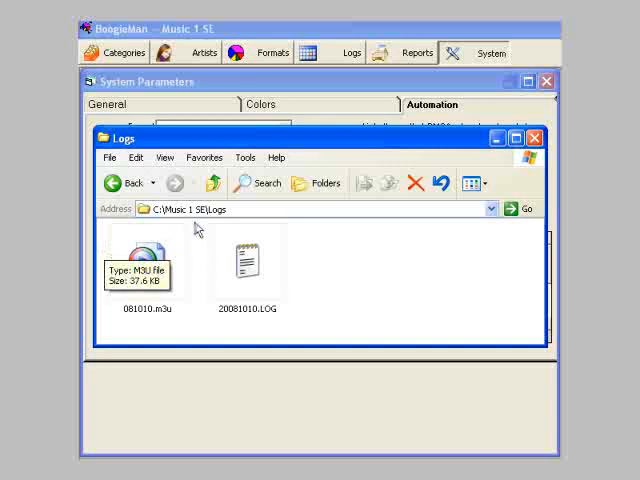
pyautogui.moveTo(238, 333)
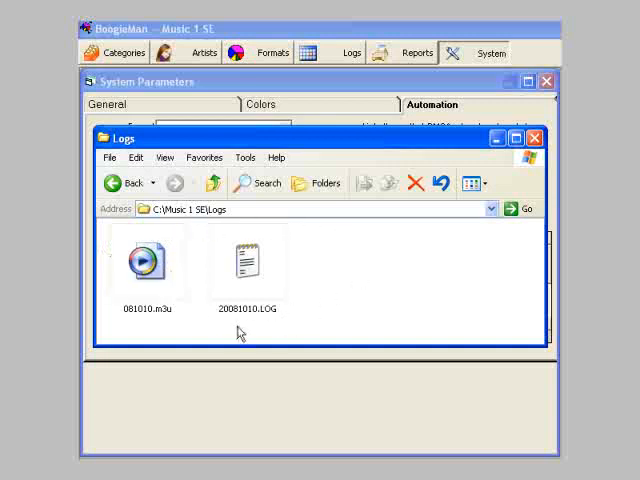
pyautogui.moveTo(250, 331)
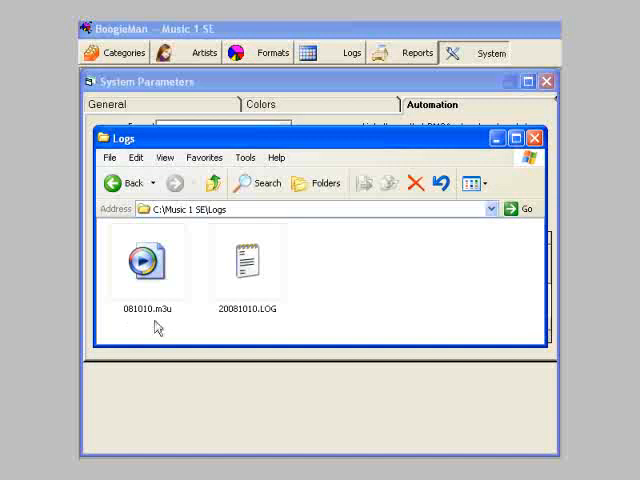
pyautogui.moveTo(150, 328)
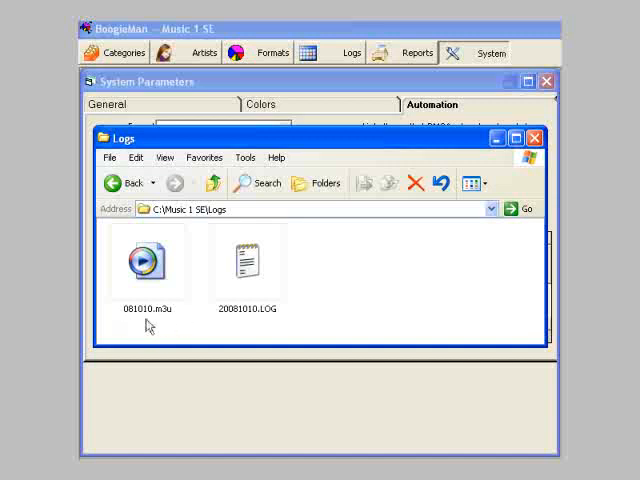
pyautogui.moveTo(156, 322)
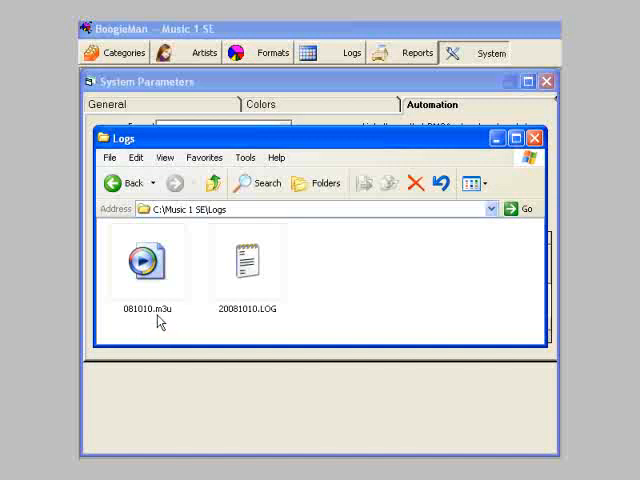
pyautogui.moveTo(167, 320)
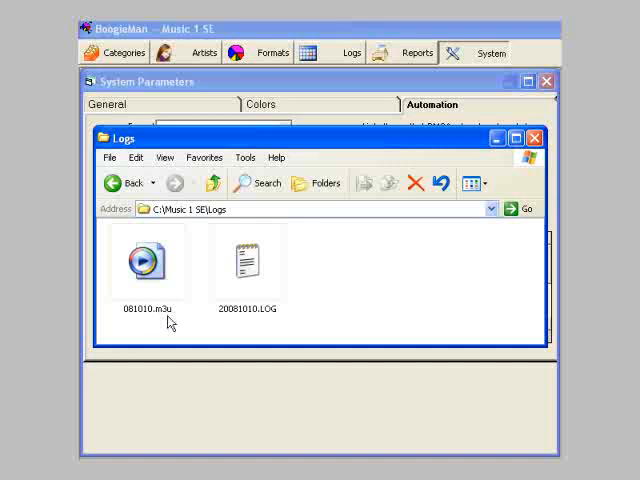
pyautogui.moveTo(170, 333)
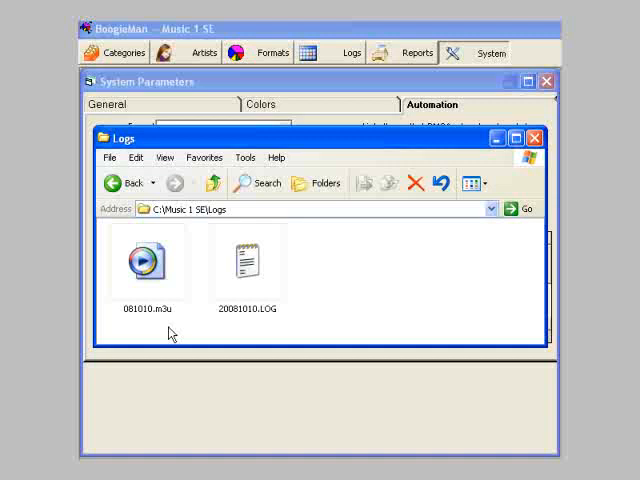
pyautogui.moveTo(167, 332)
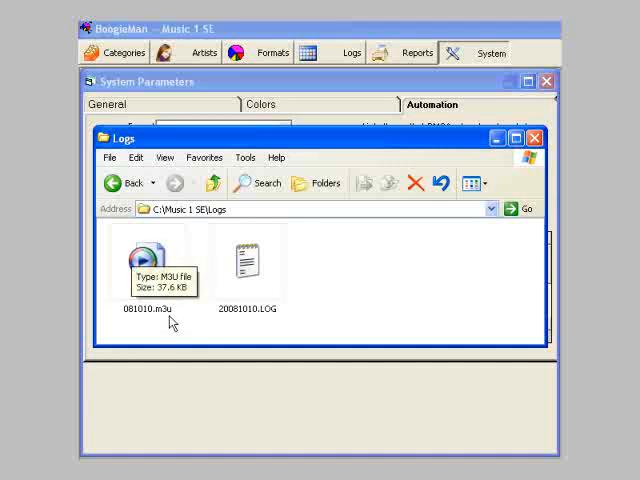
pyautogui.moveTo(333, 329)
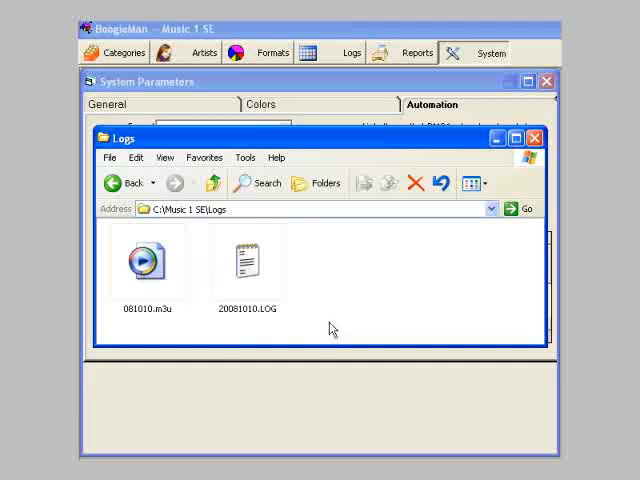
pyautogui.moveTo(321, 326)
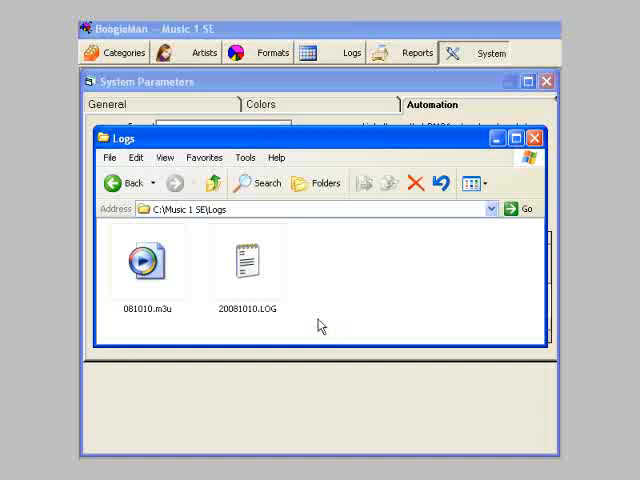
pyautogui.moveTo(178, 330)
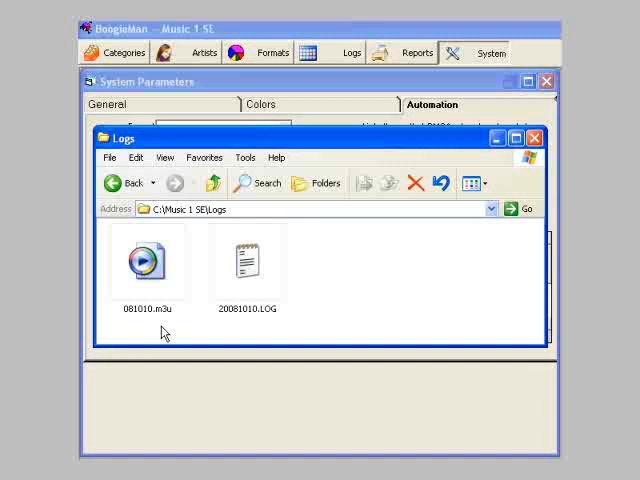
pyautogui.moveTo(471, 183)
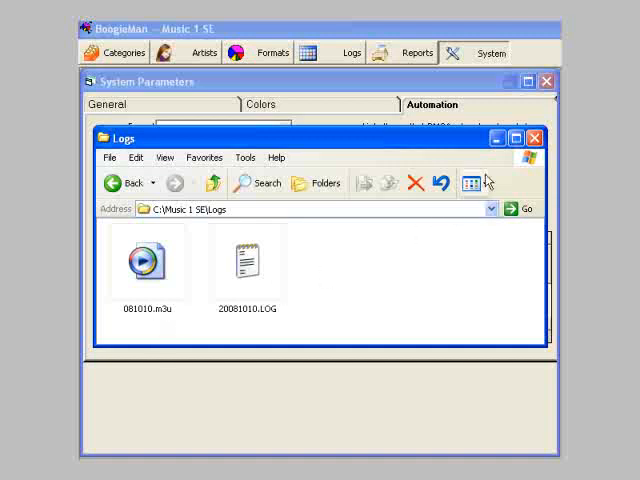
# Close the Logs folder window to reveal Automation settings showing the Playlists log folder.
pyautogui.click(534, 138)
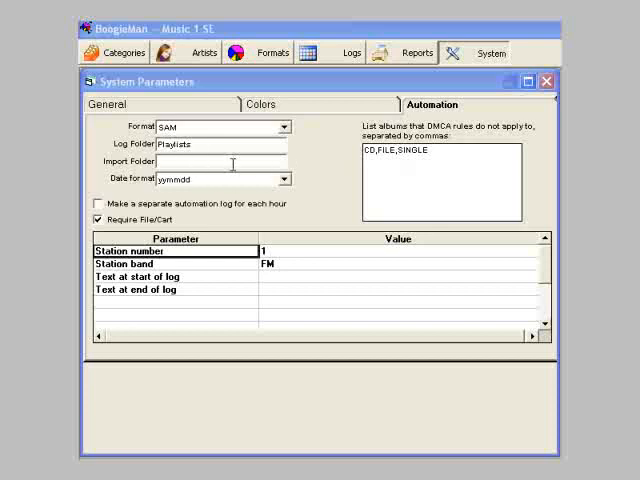
pyautogui.moveTo(348, 162)
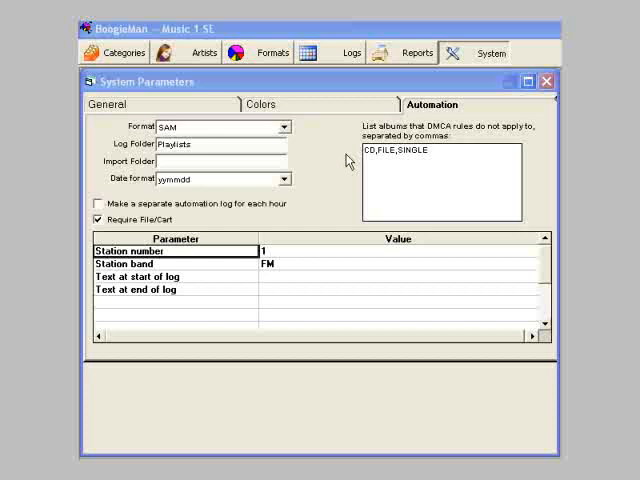
# Return to the General page showing Log and Report directories as LOGS.
pyautogui.click(117, 103)
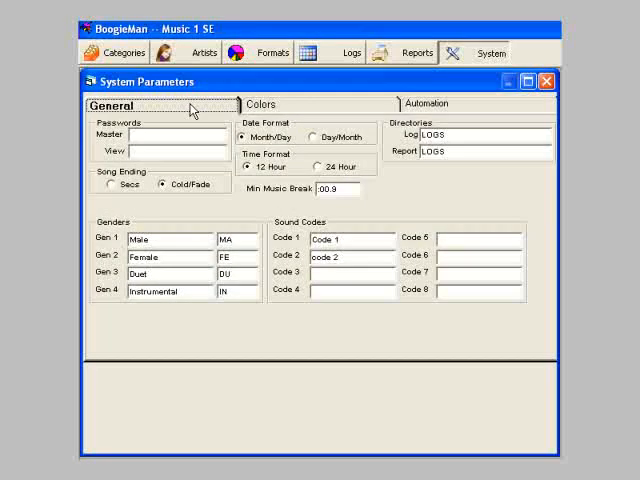
pyautogui.moveTo(405, 145)
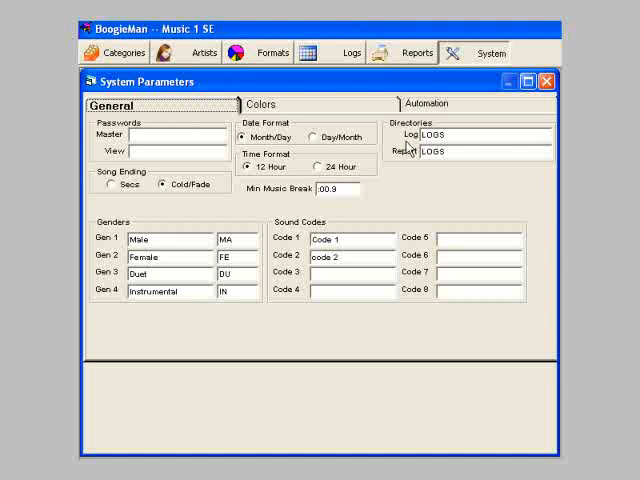
pyautogui.moveTo(516, 186)
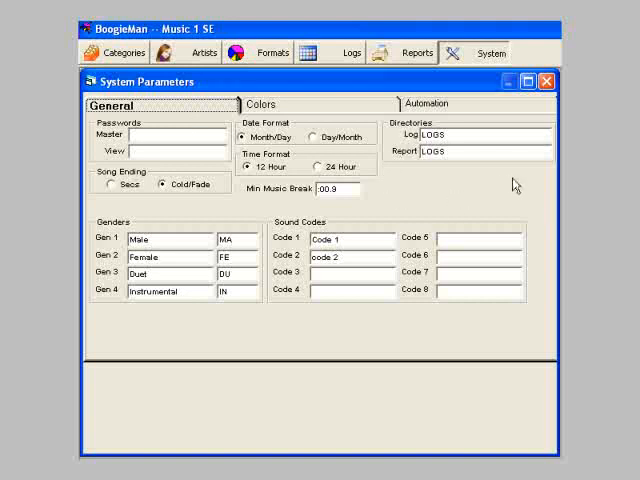